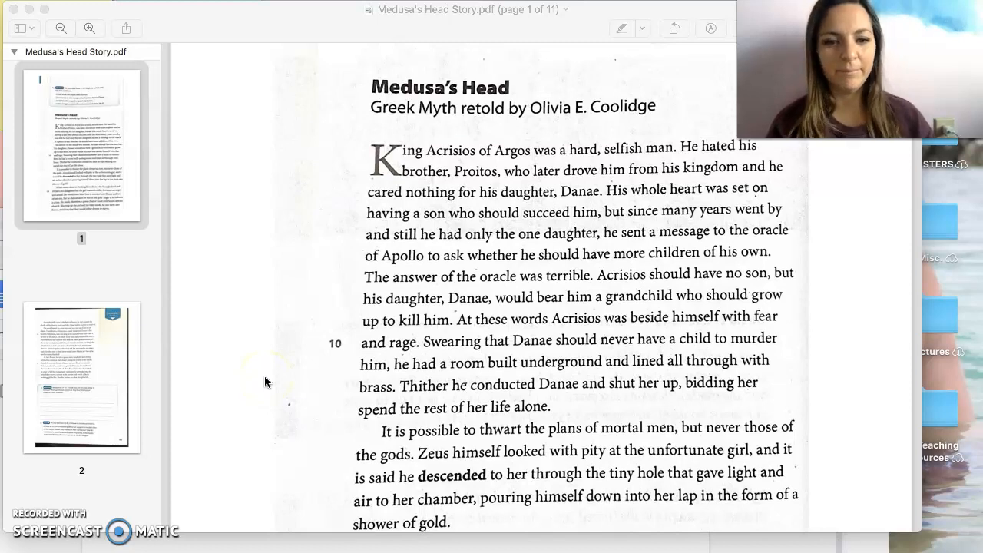
# Step: Scroll from page 1's opening down to the Reread question 2 box on page 2
pyautogui.scroll(-3)
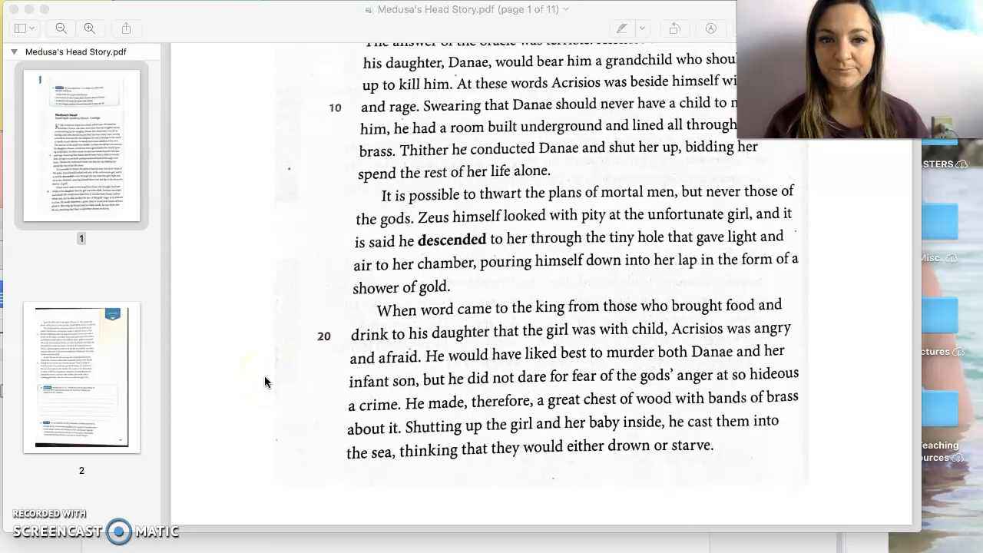
pyautogui.scroll(-3)
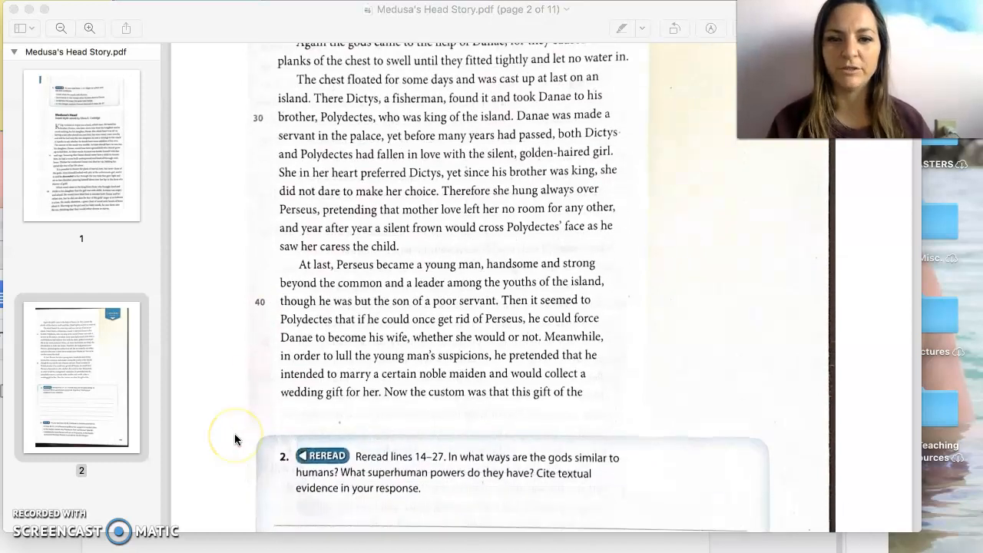
# Step: Scroll past page 2 to the top of page 3 at line 48
pyautogui.scroll(-3)
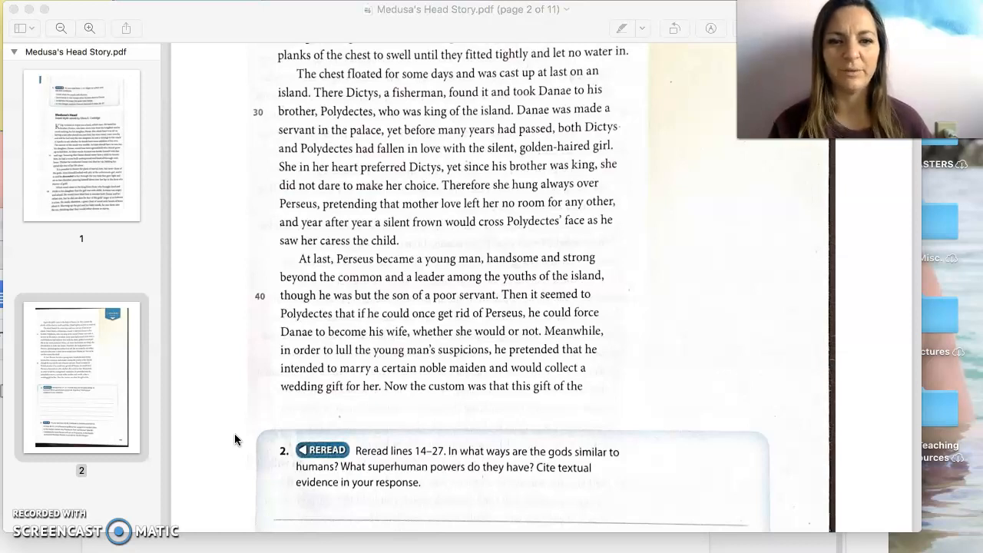
pyautogui.scroll(-3)
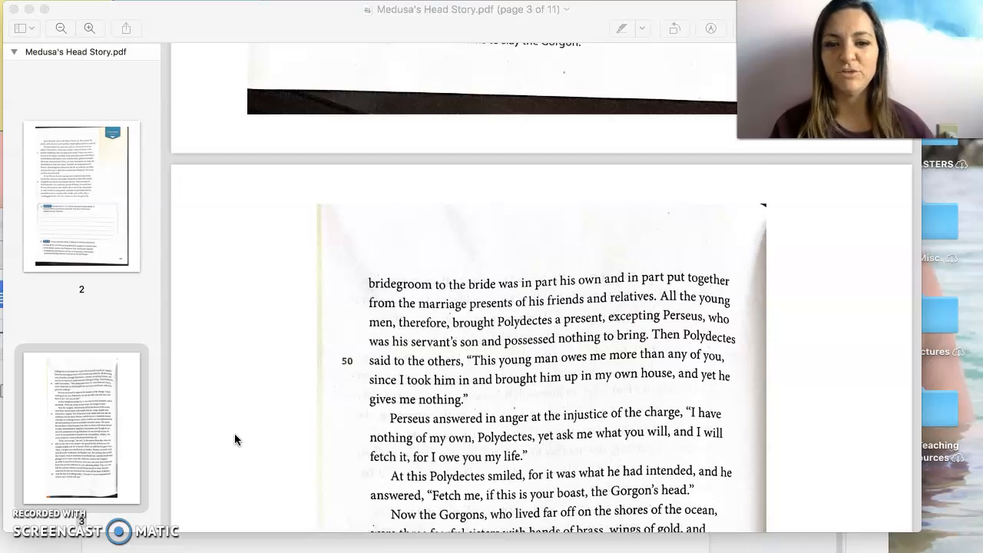
# Step: Scroll page 3 to show the Gorgons passage through line 69
pyautogui.scroll(-3)
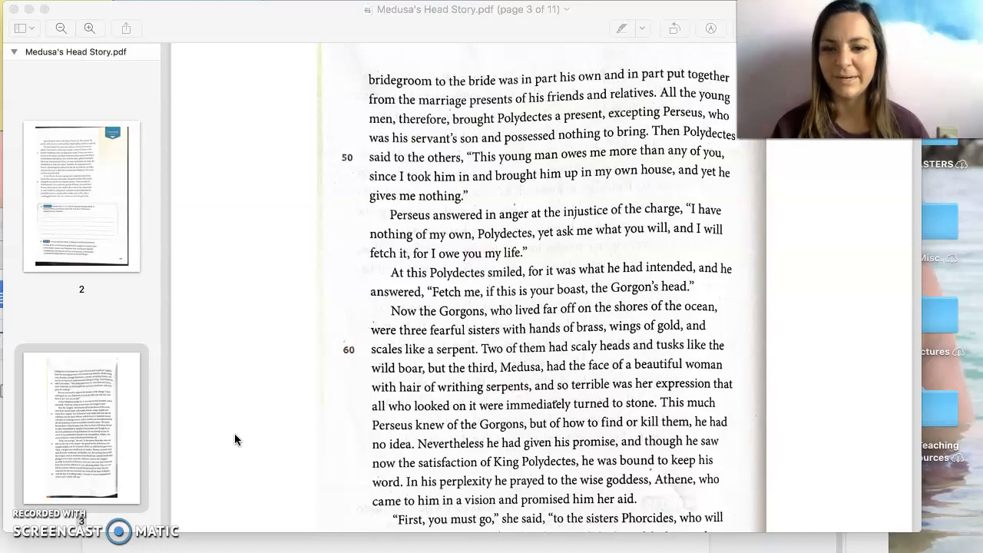
# Step: Scroll to the bottom of page 3, lines 69–81
pyautogui.scroll(-3)
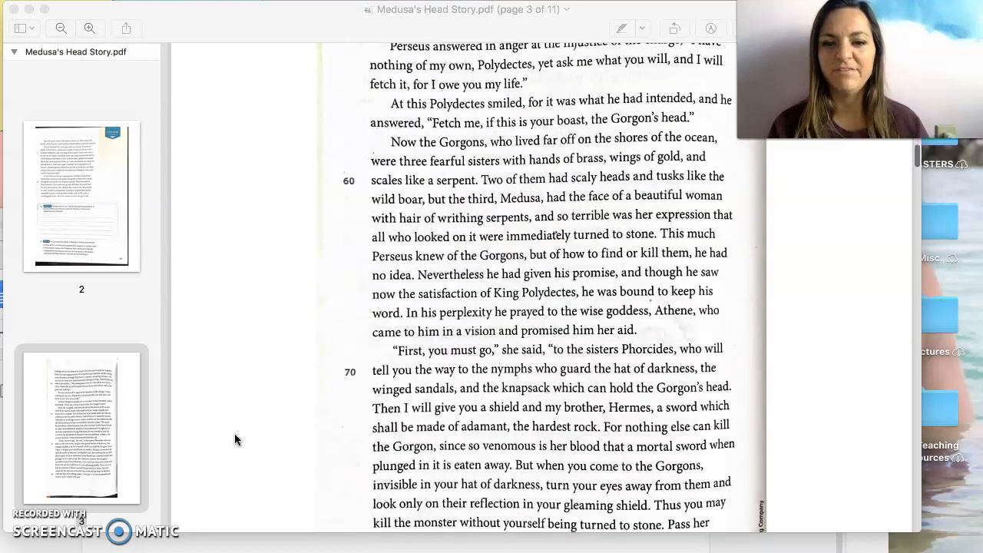
pyautogui.scroll(-3)
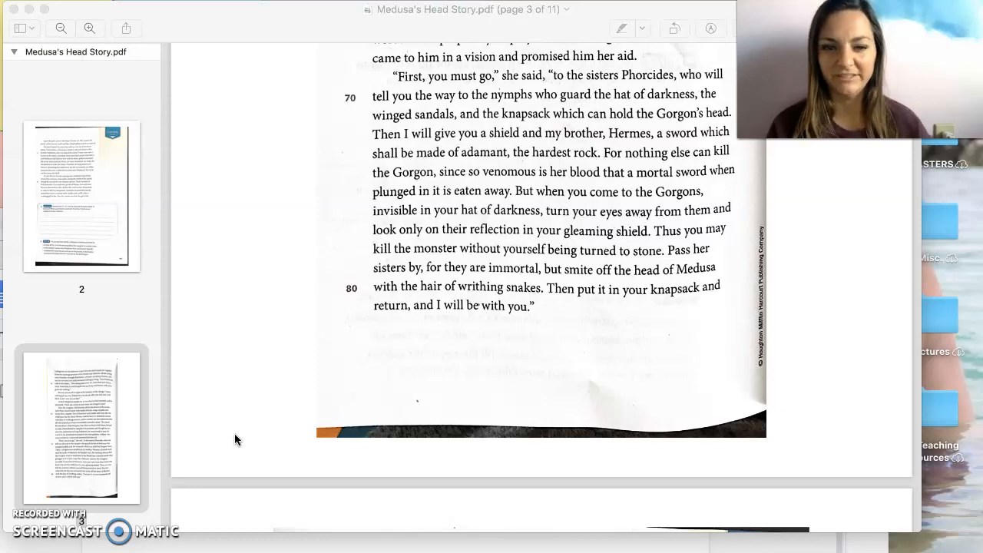
# Step: Scroll page 4 down to line 105, the Reread question 4 and Read 5 instructions
pyautogui.scroll(-3)
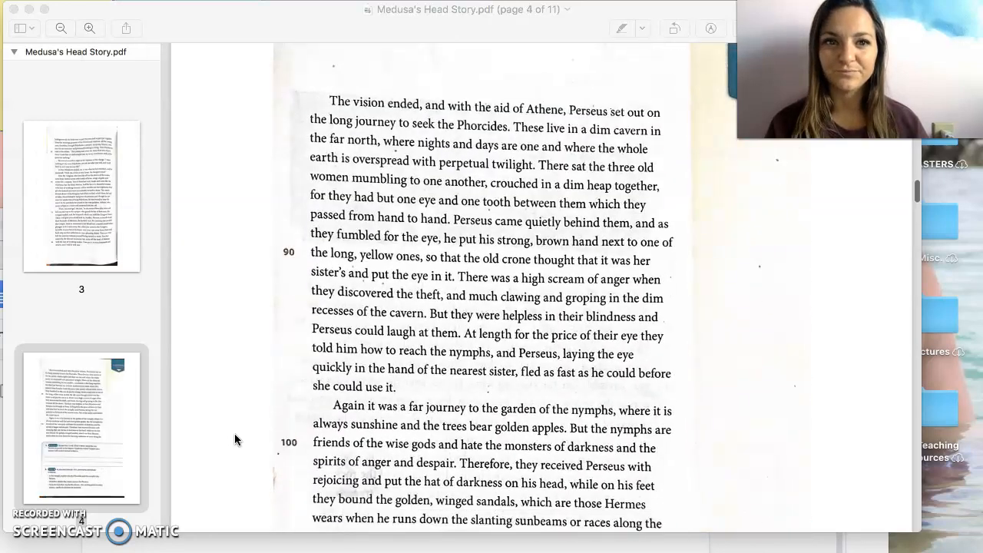
pyautogui.scroll(-3)
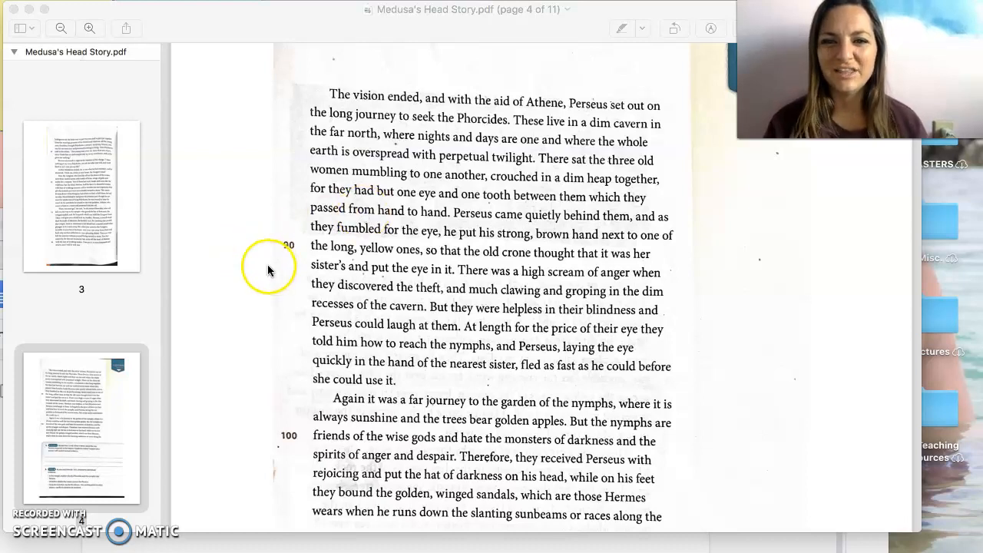
pyautogui.moveTo(298, 277)
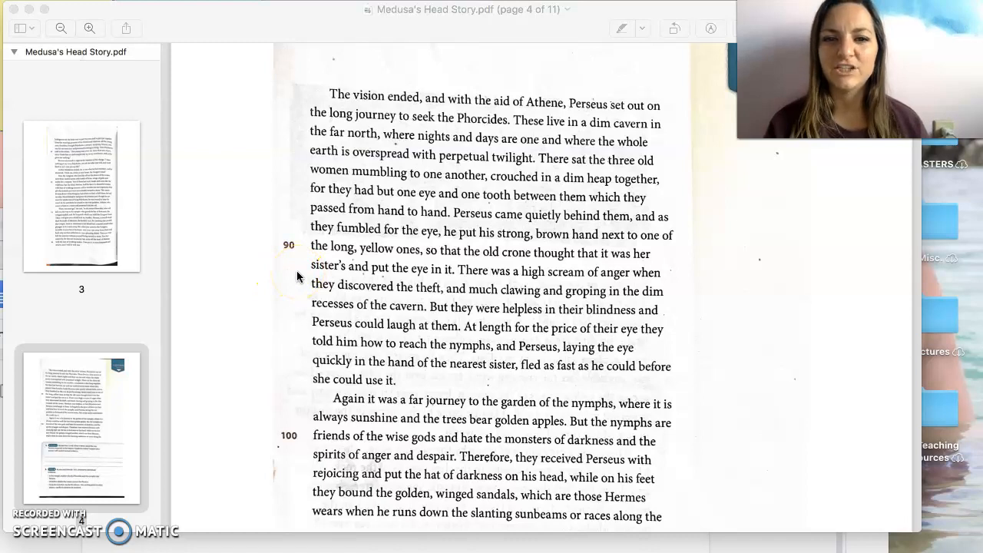
pyautogui.click(302, 291)
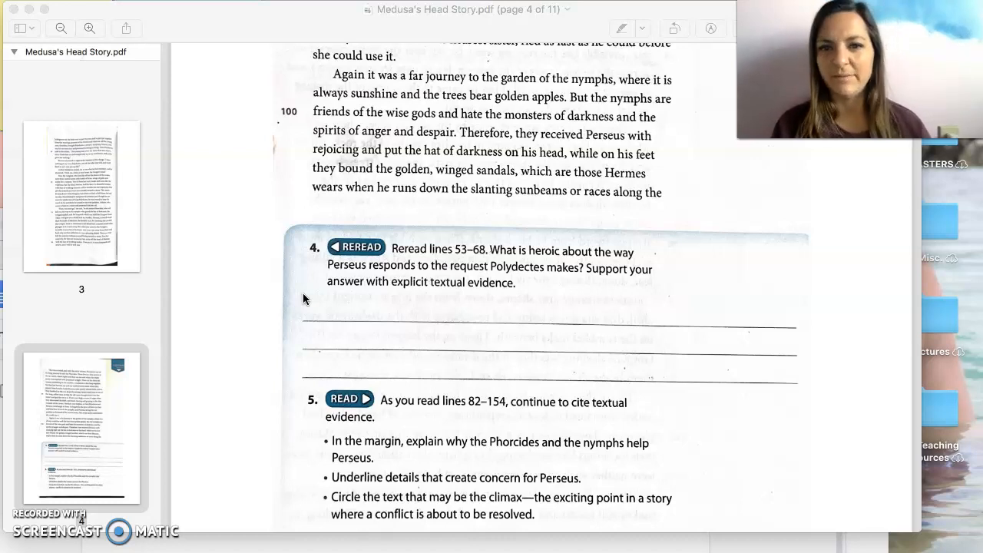
# Step: Scroll page 5 from the Close Read quote down to the sleeping Gorgons, line 134
pyautogui.scroll(-3)
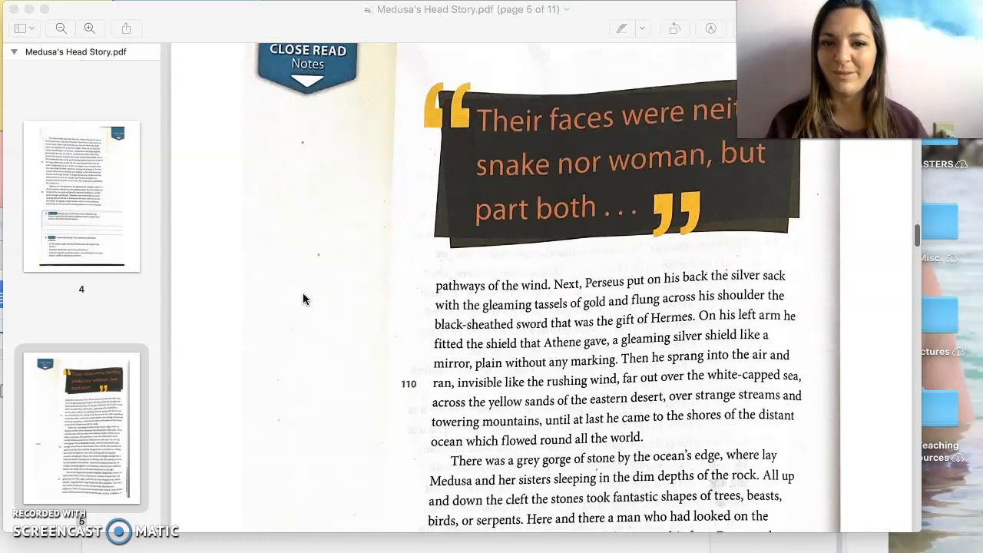
pyautogui.scroll(-3)
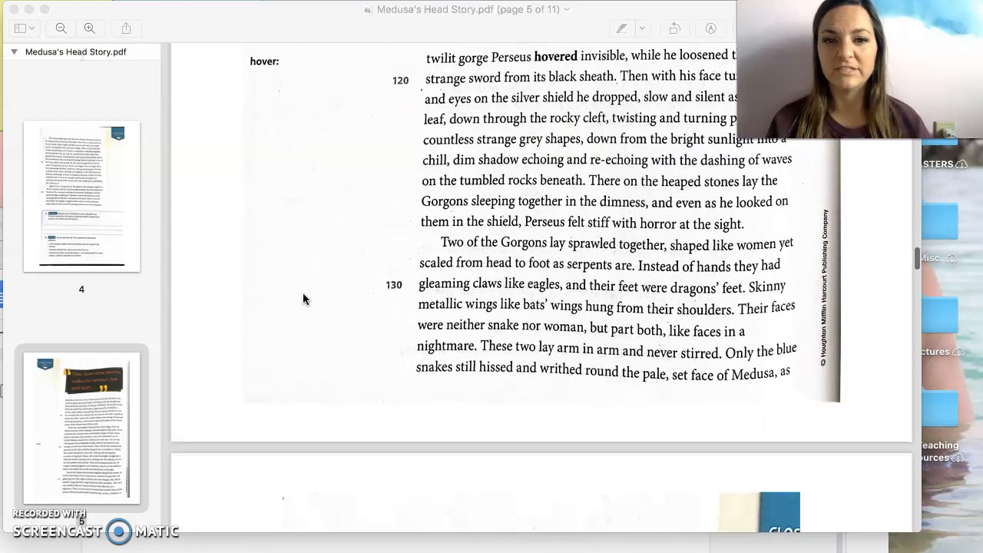
# Step: Scroll slightly to reveal the top of page 6 with Medusa's evil dream
pyautogui.scroll(-3)
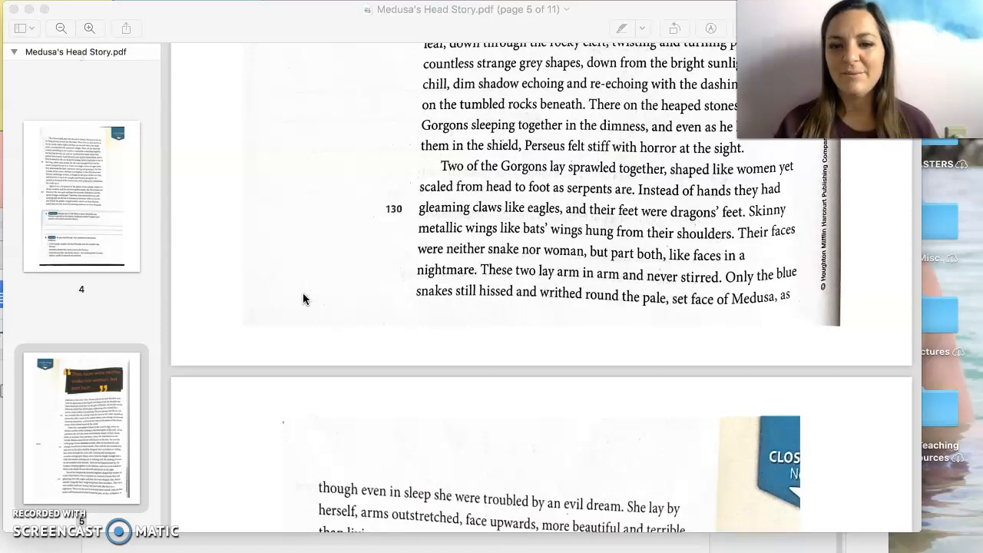
# Step: Scroll page 6 through line 150, where Perseus beheads Medusa and flees
pyautogui.scroll(-3)
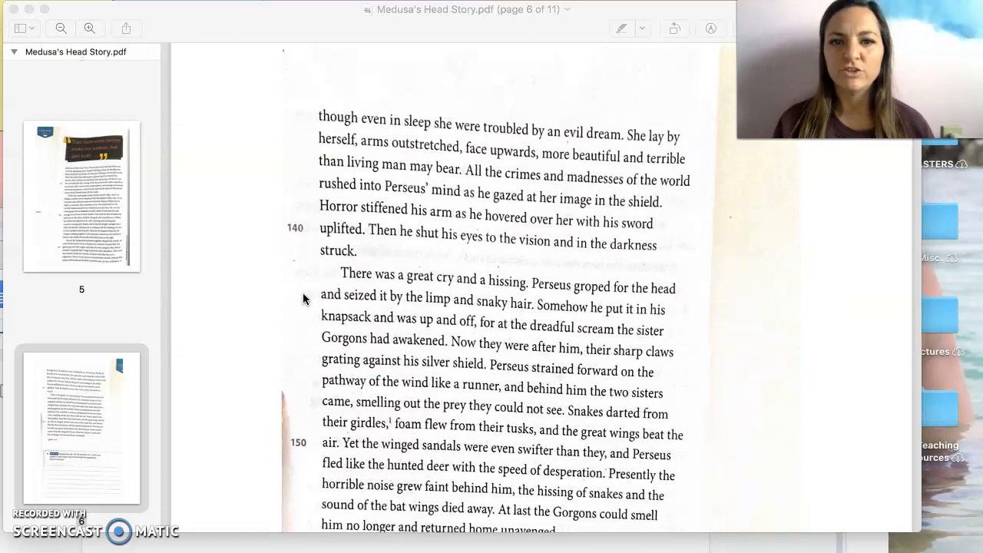
pyautogui.moveTo(288, 321)
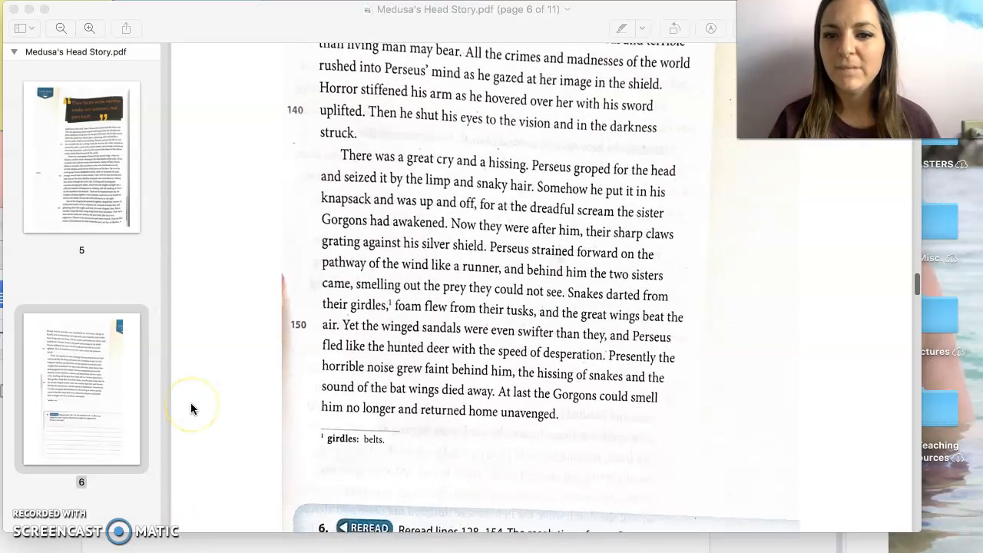
# Step: Scroll to Reread question 6 and onto page 7's Libyan desert and Atlas passage
pyautogui.scroll(-3)
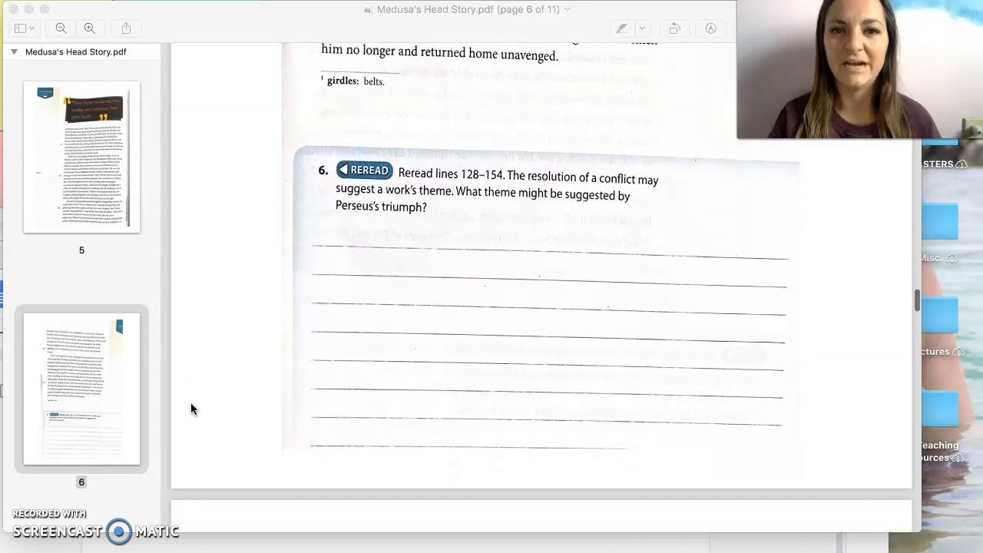
pyautogui.scroll(-3)
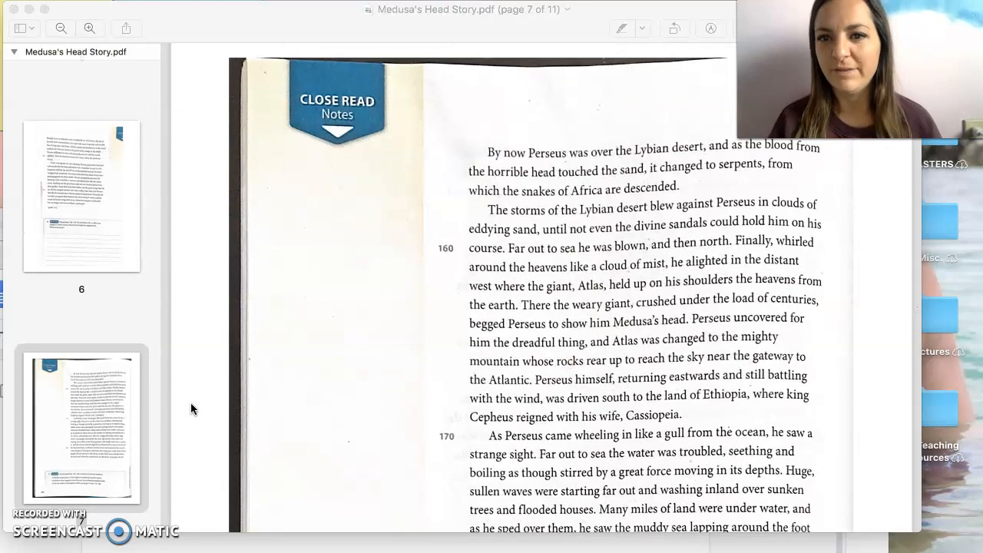
# Step: Scroll page 7 to line 180, where Perseus spots the chained girl
pyautogui.scroll(-3)
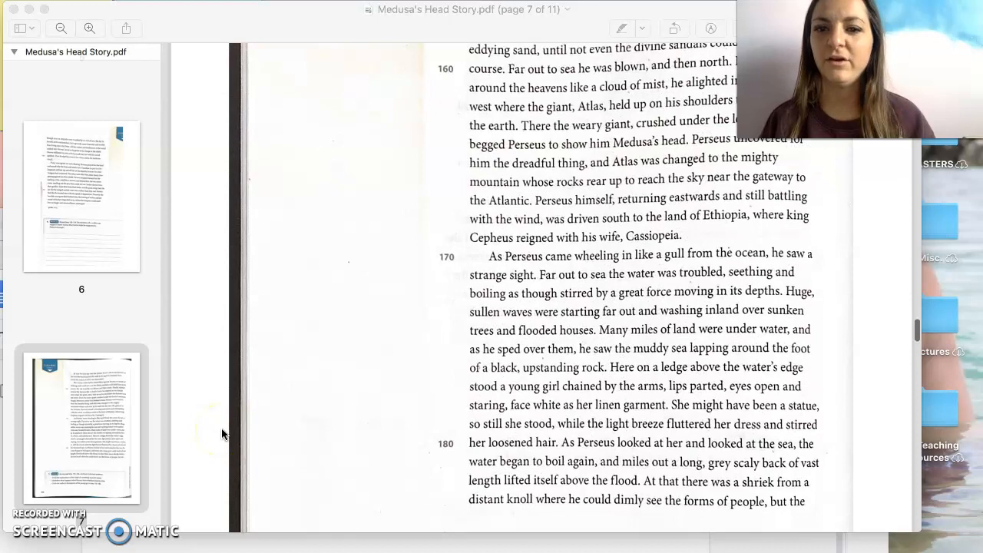
# Step: Scroll to the bottom of page 7, showing question 7's evidence task for lines 155–186
pyautogui.scroll(-3)
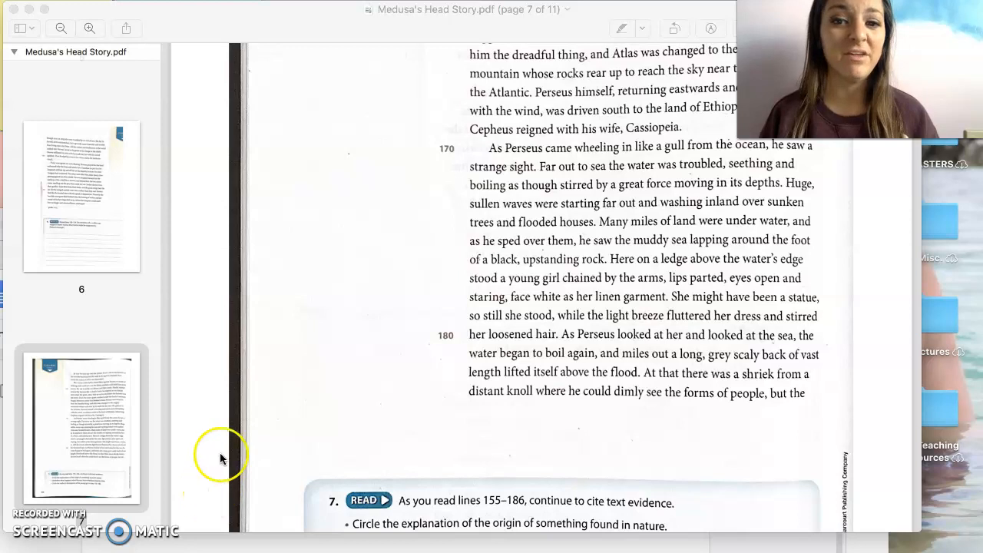
pyautogui.moveTo(225, 445)
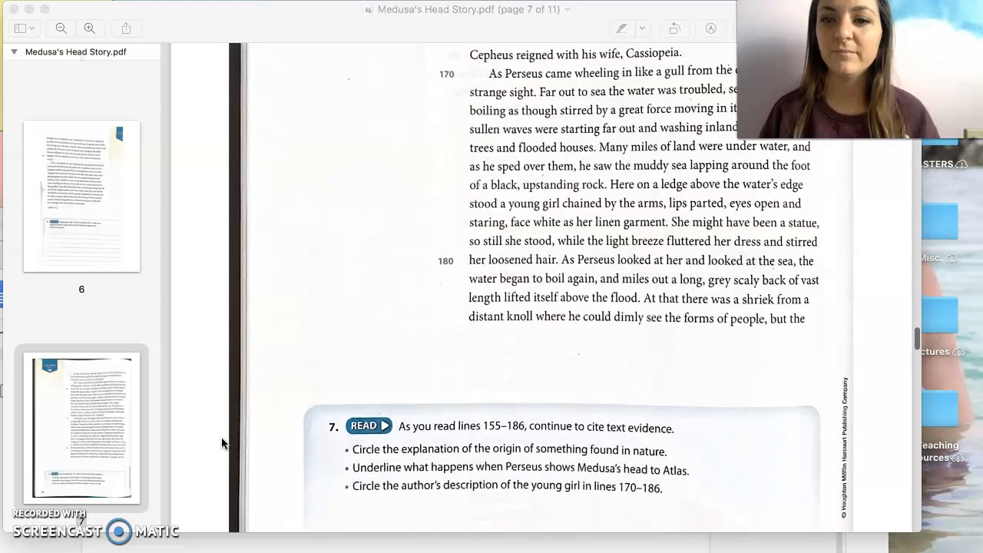
pyautogui.scroll(-3)
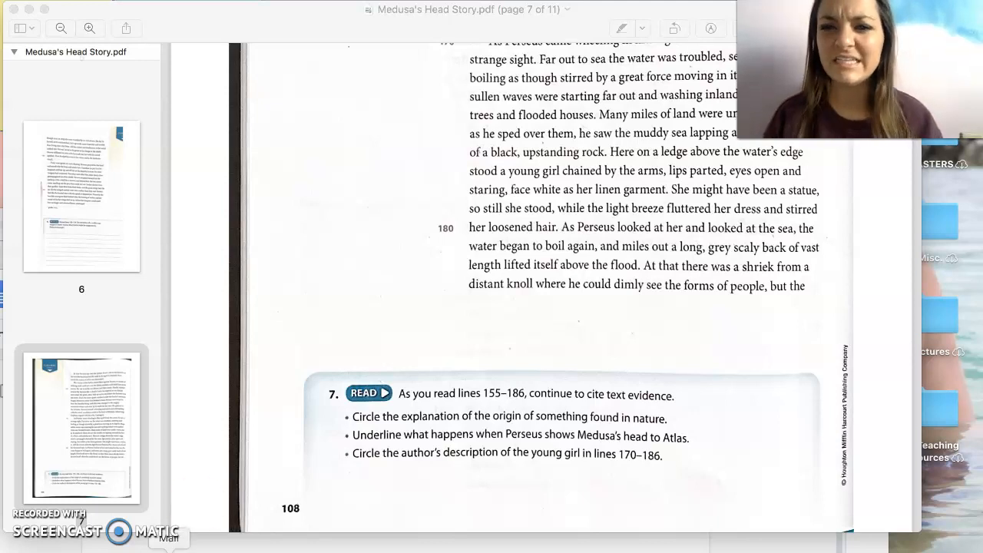
# Step: Scroll onto page 8 through line 200, where Andromeda explains her chaining
pyautogui.scroll(-3)
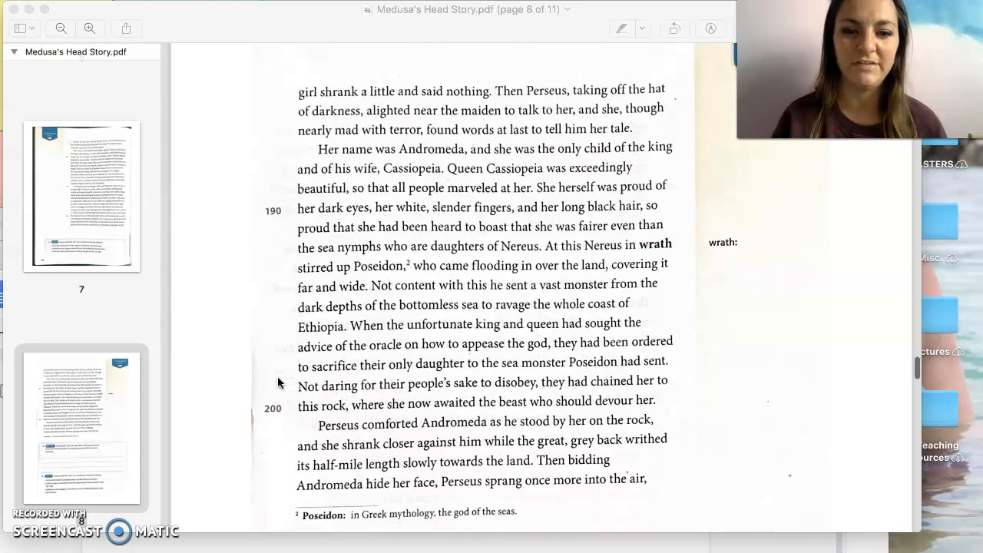
# Step: Scroll past the page 8 questions and page 9 to page 10's "Behold it!" banner
pyautogui.scroll(-3)
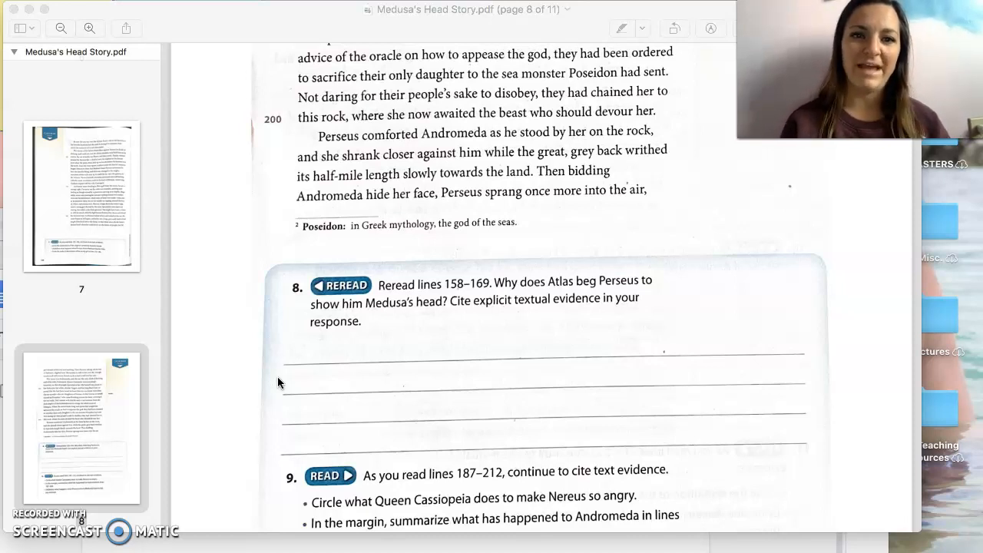
pyautogui.scroll(-3)
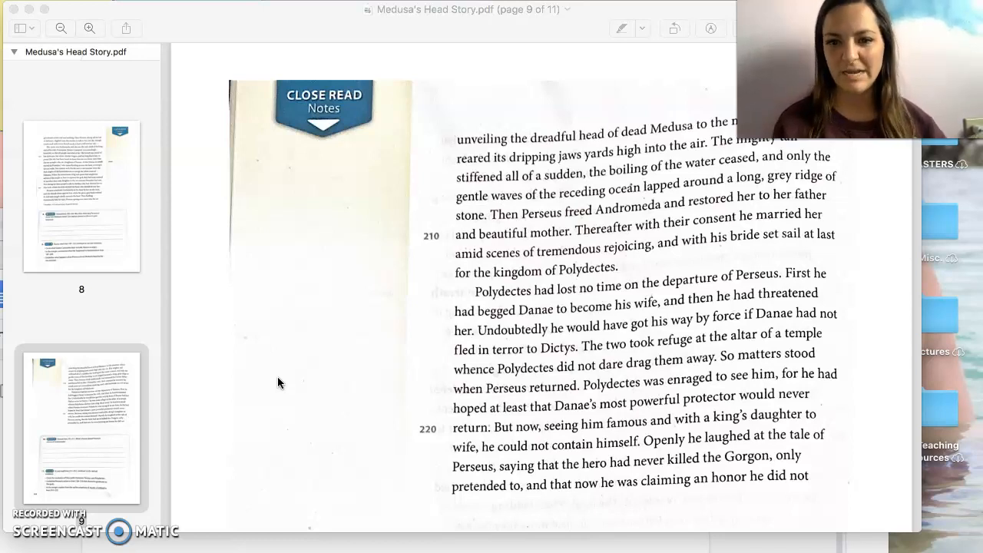
pyautogui.scroll(-3)
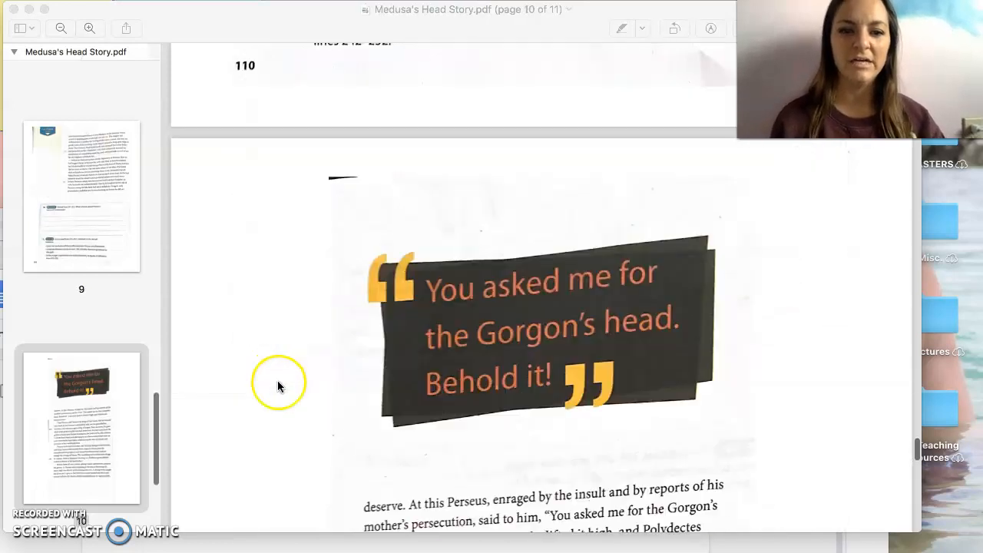